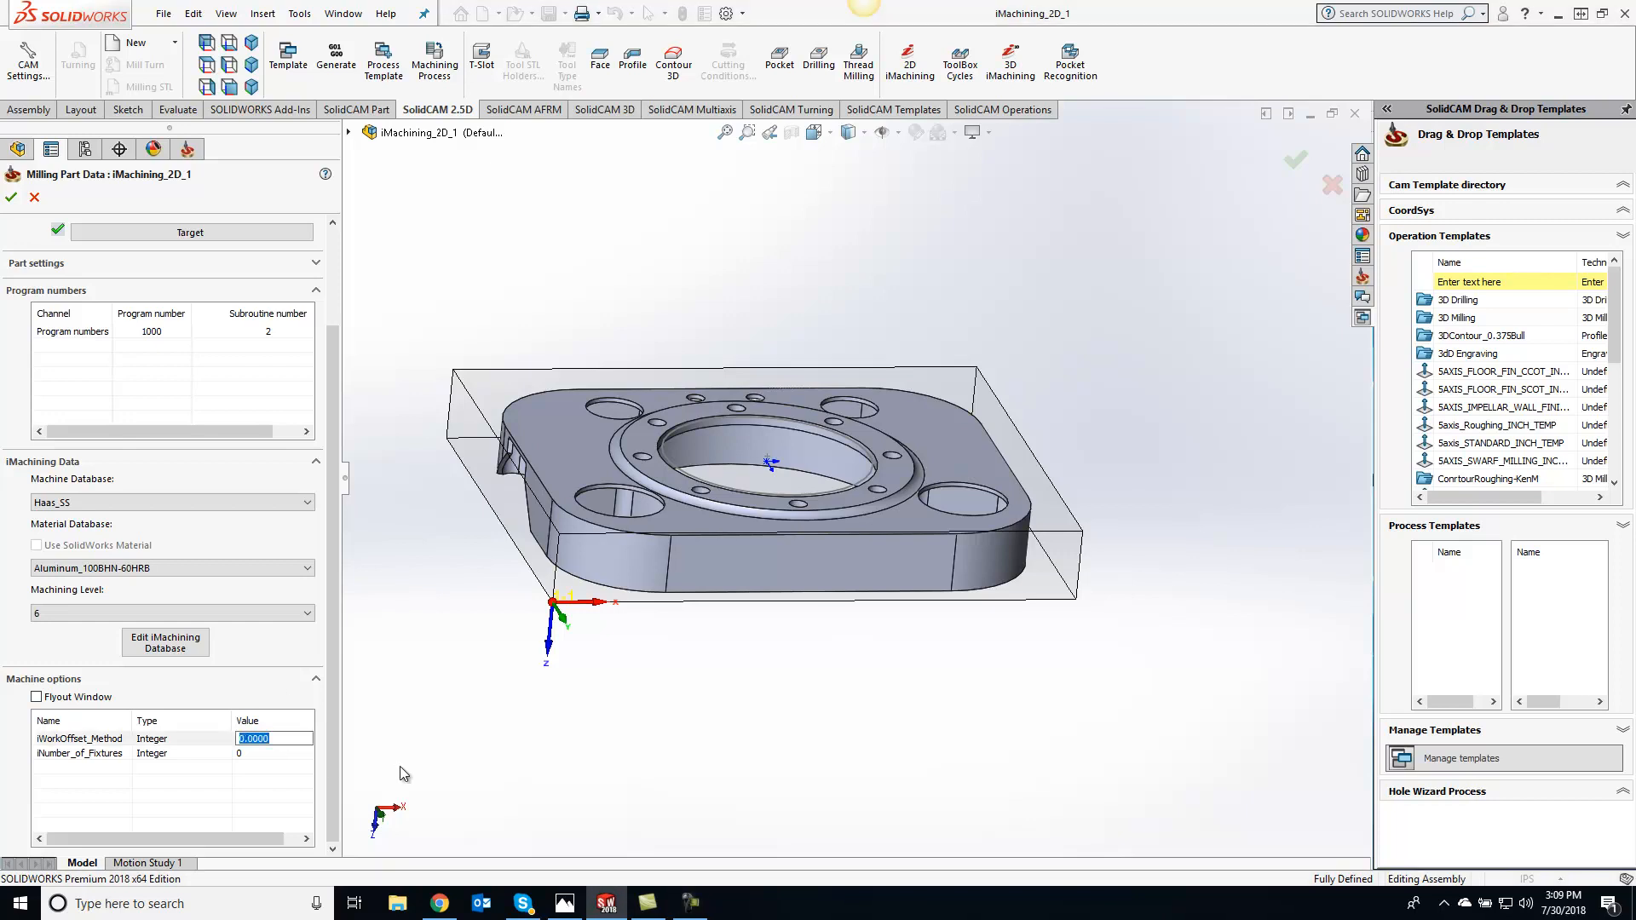
Step: Set the iWorkOffset_Method machine option value to 1.0000 in Milling Part Data
text(1.0000)
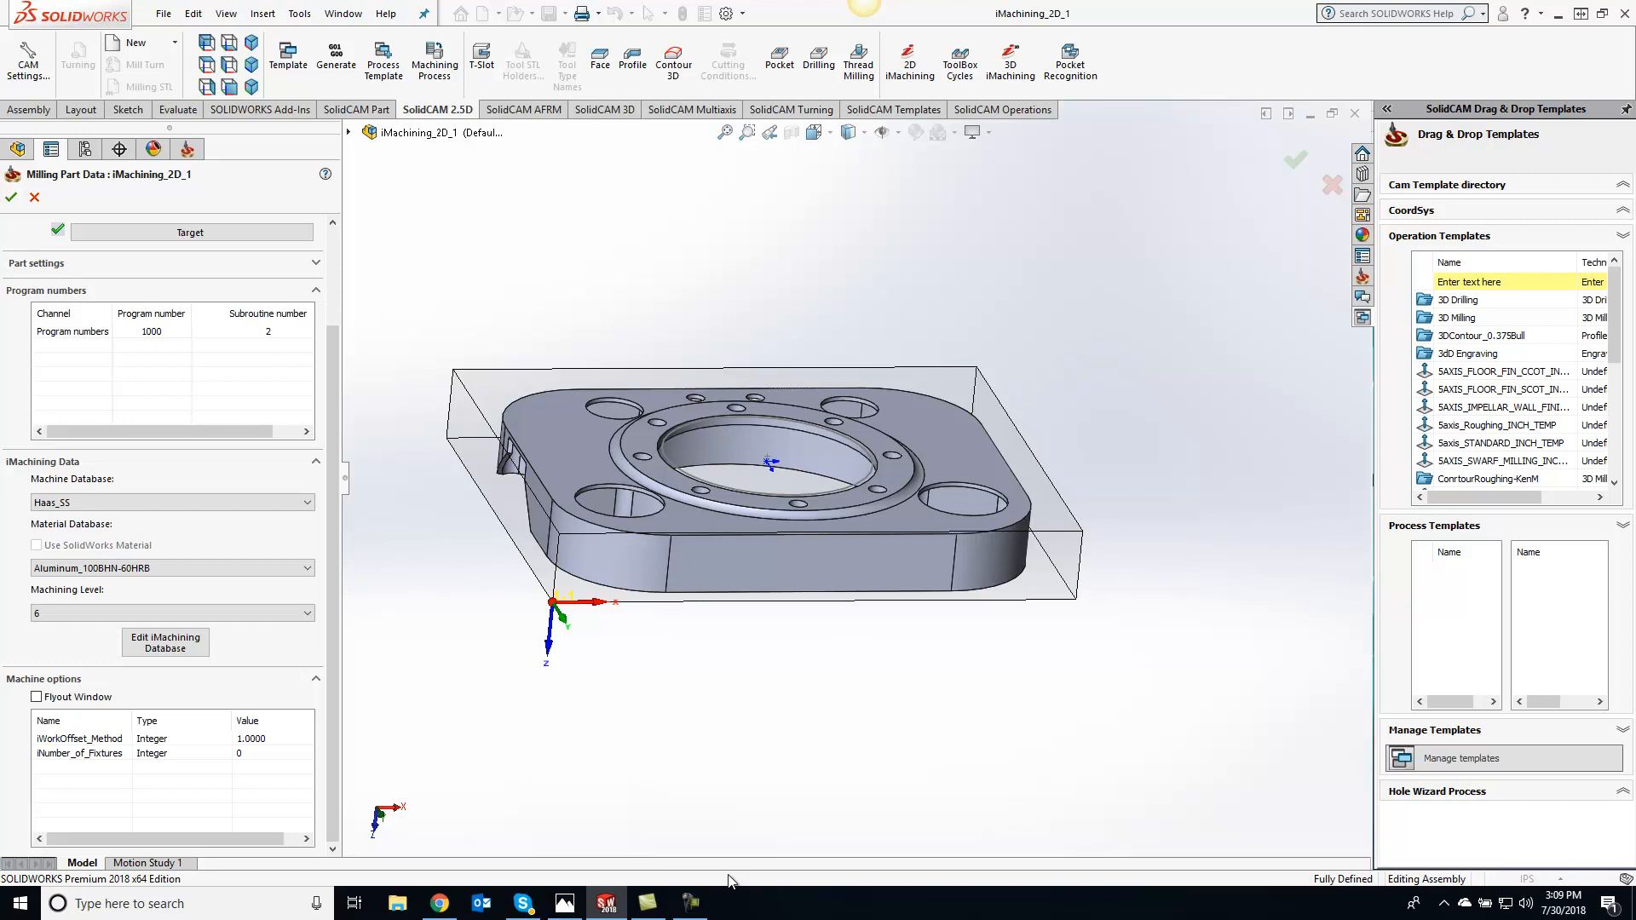
mouse_move(55, 745)
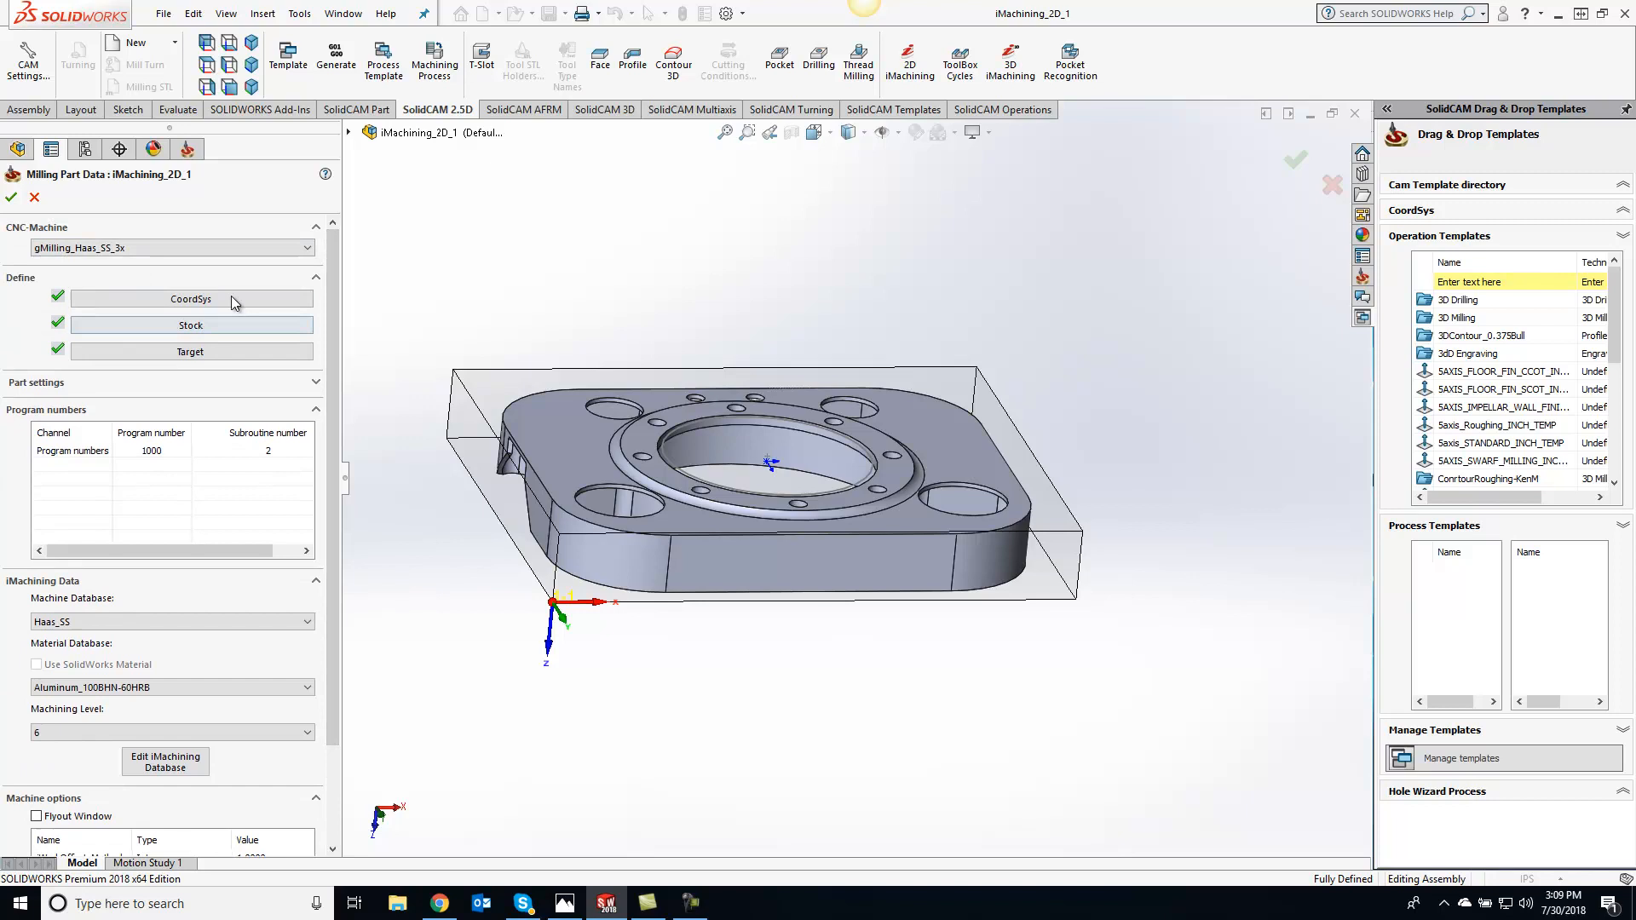
mouse_move(70, 264)
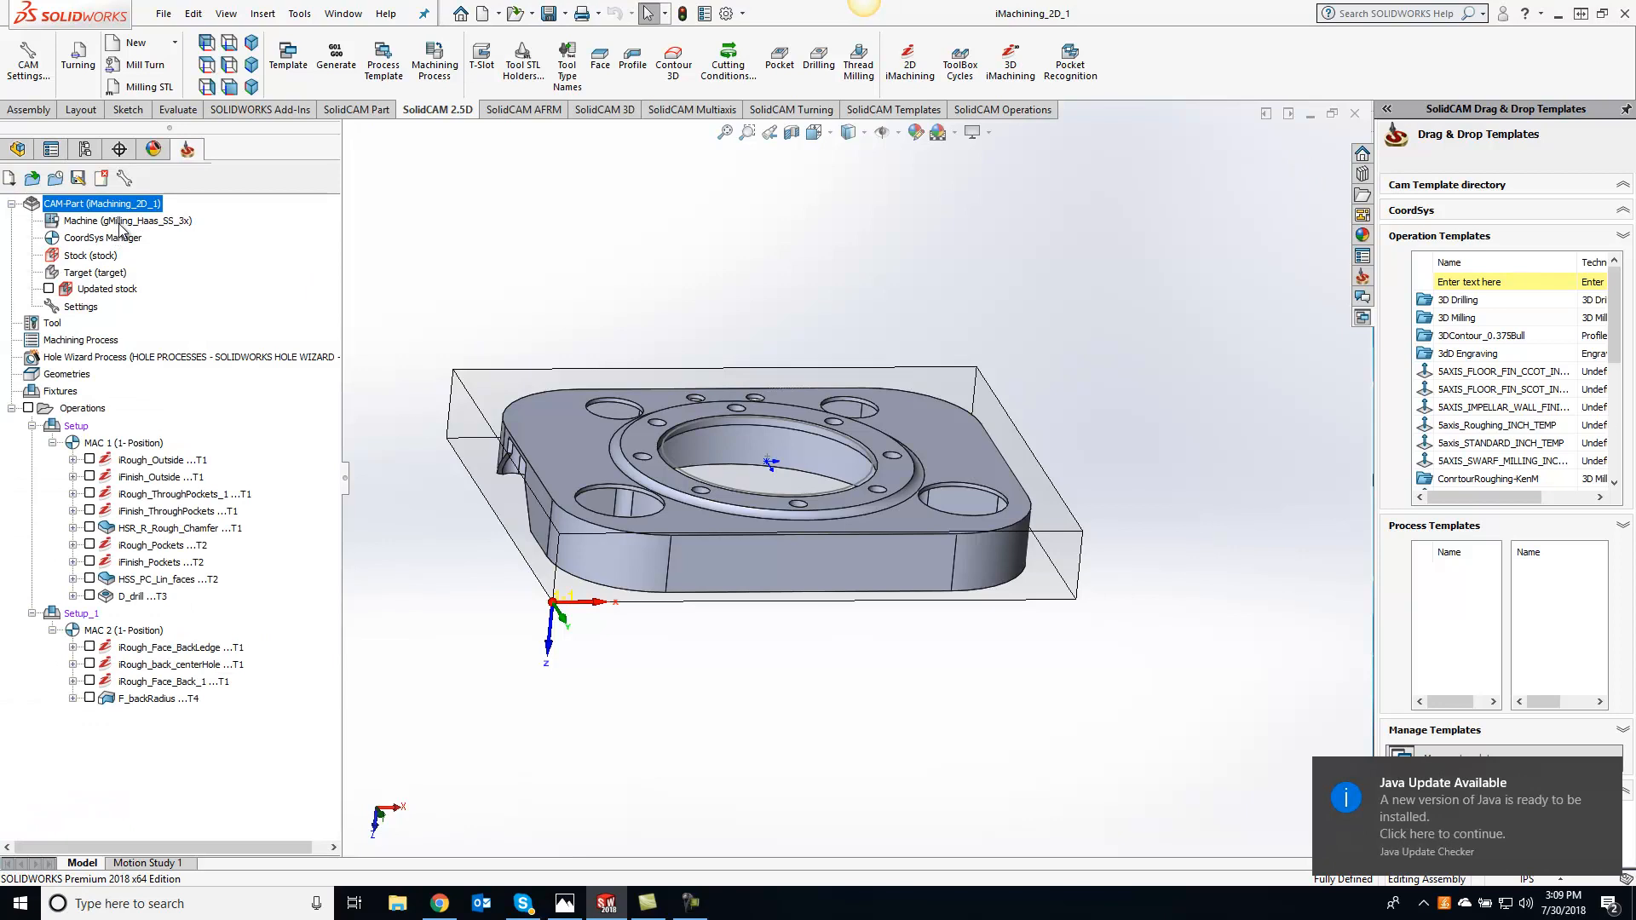
Step: In the CoordSys Manager, rename MAC 1's position to 56
double_click(100, 236)
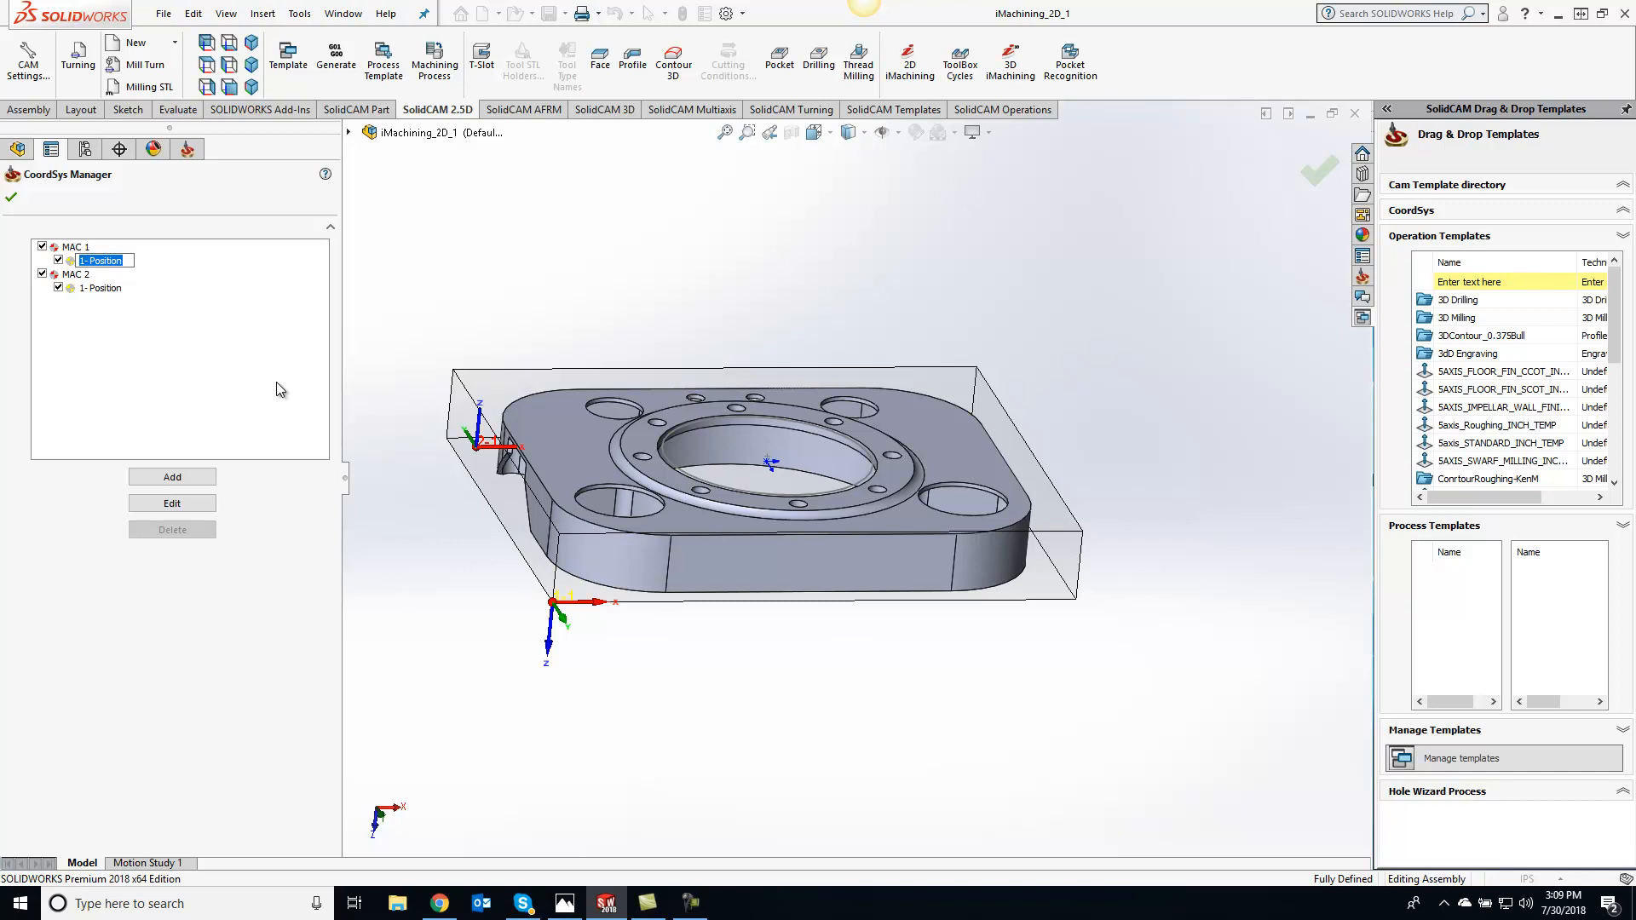
text(56)
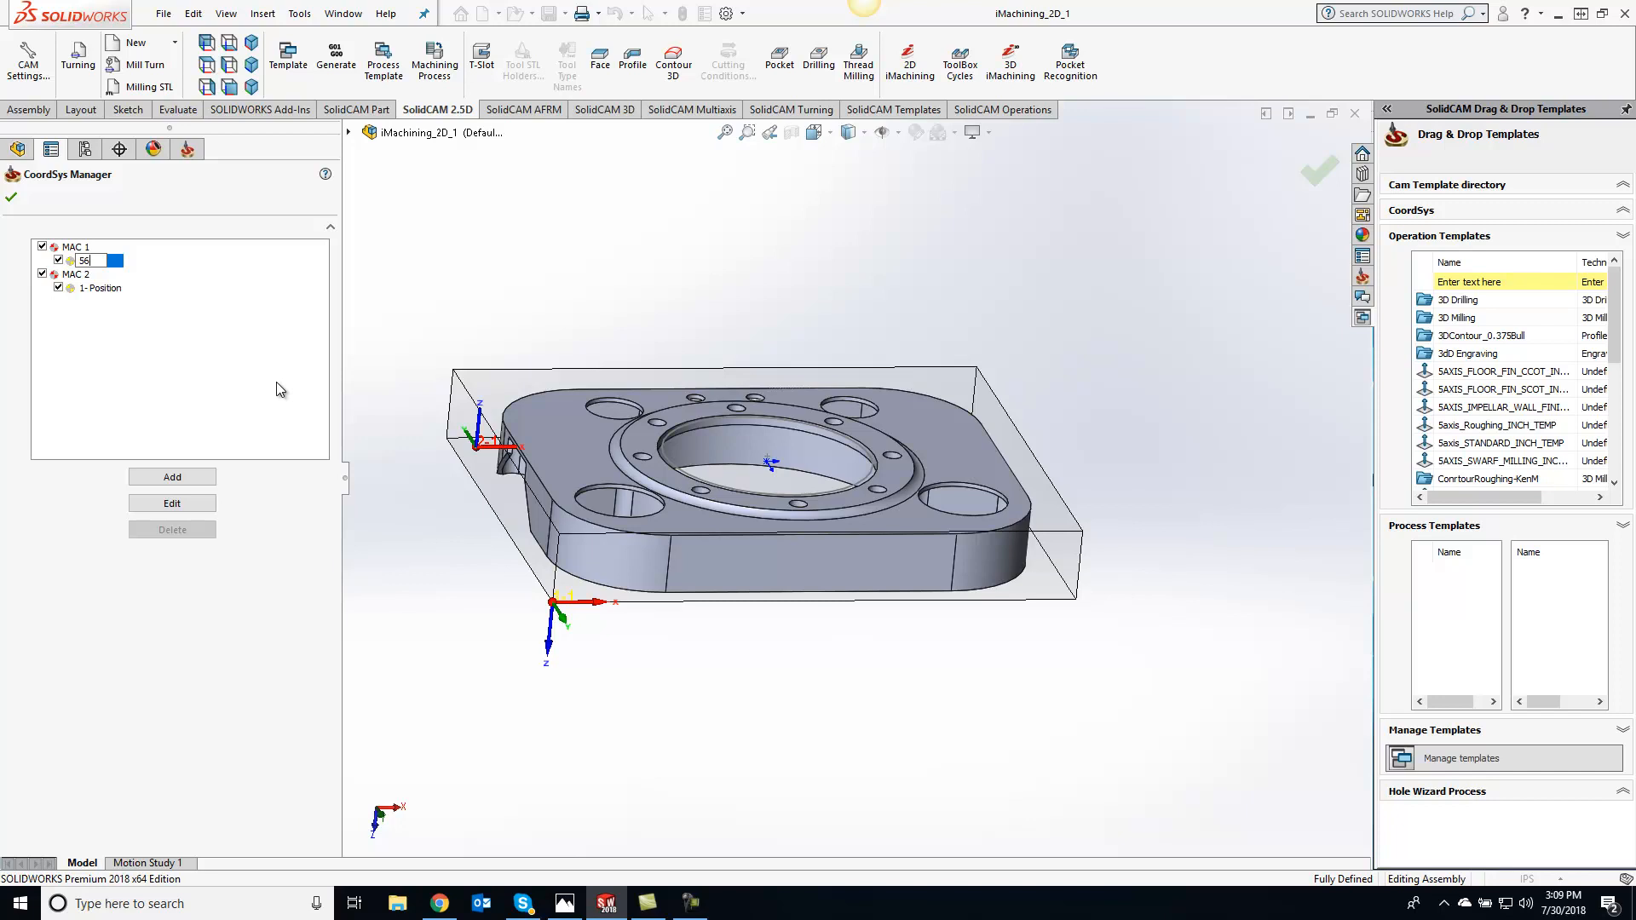
mouse_move(117, 327)
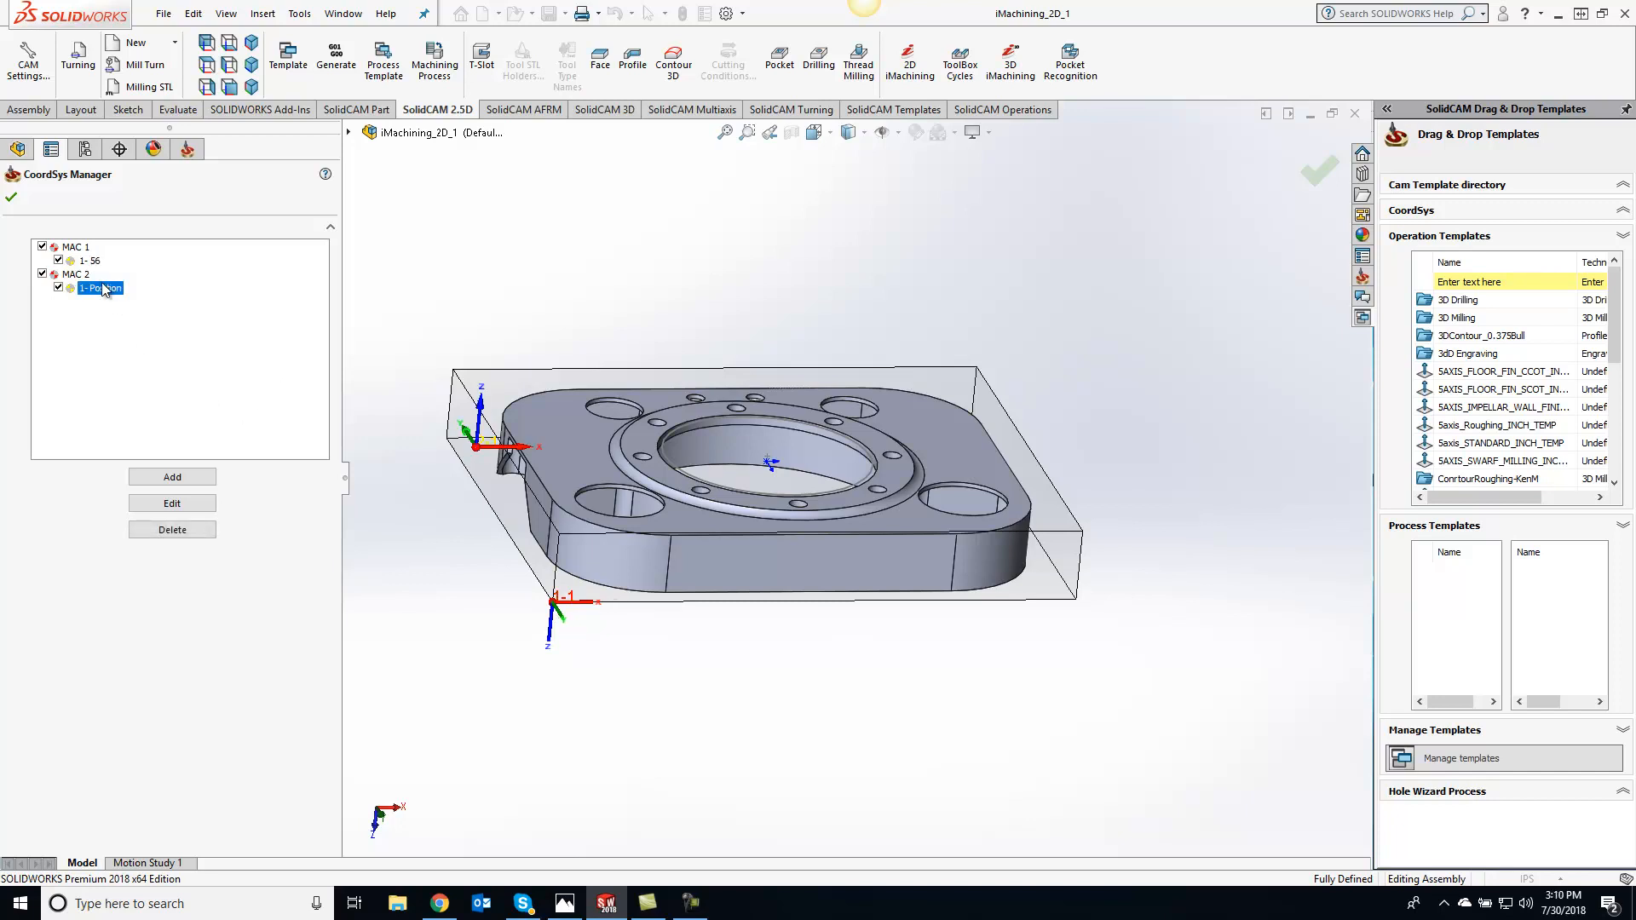
Step: Rename MAC 2's position to 55 alongside MAC 1's 56
right_click(99, 288)
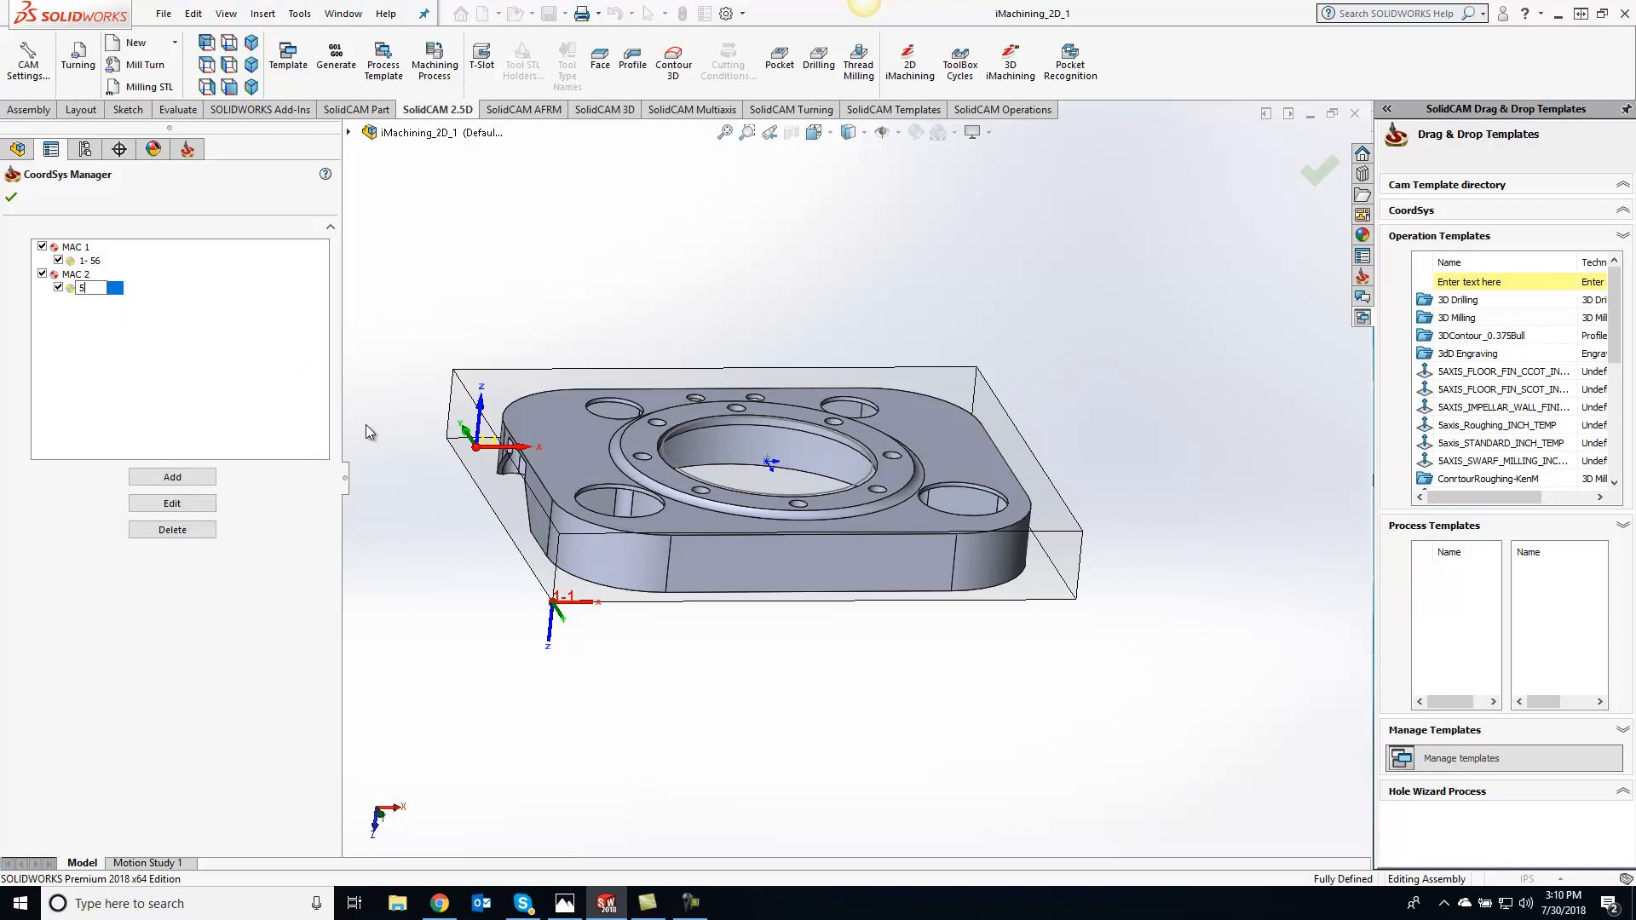
text(55)
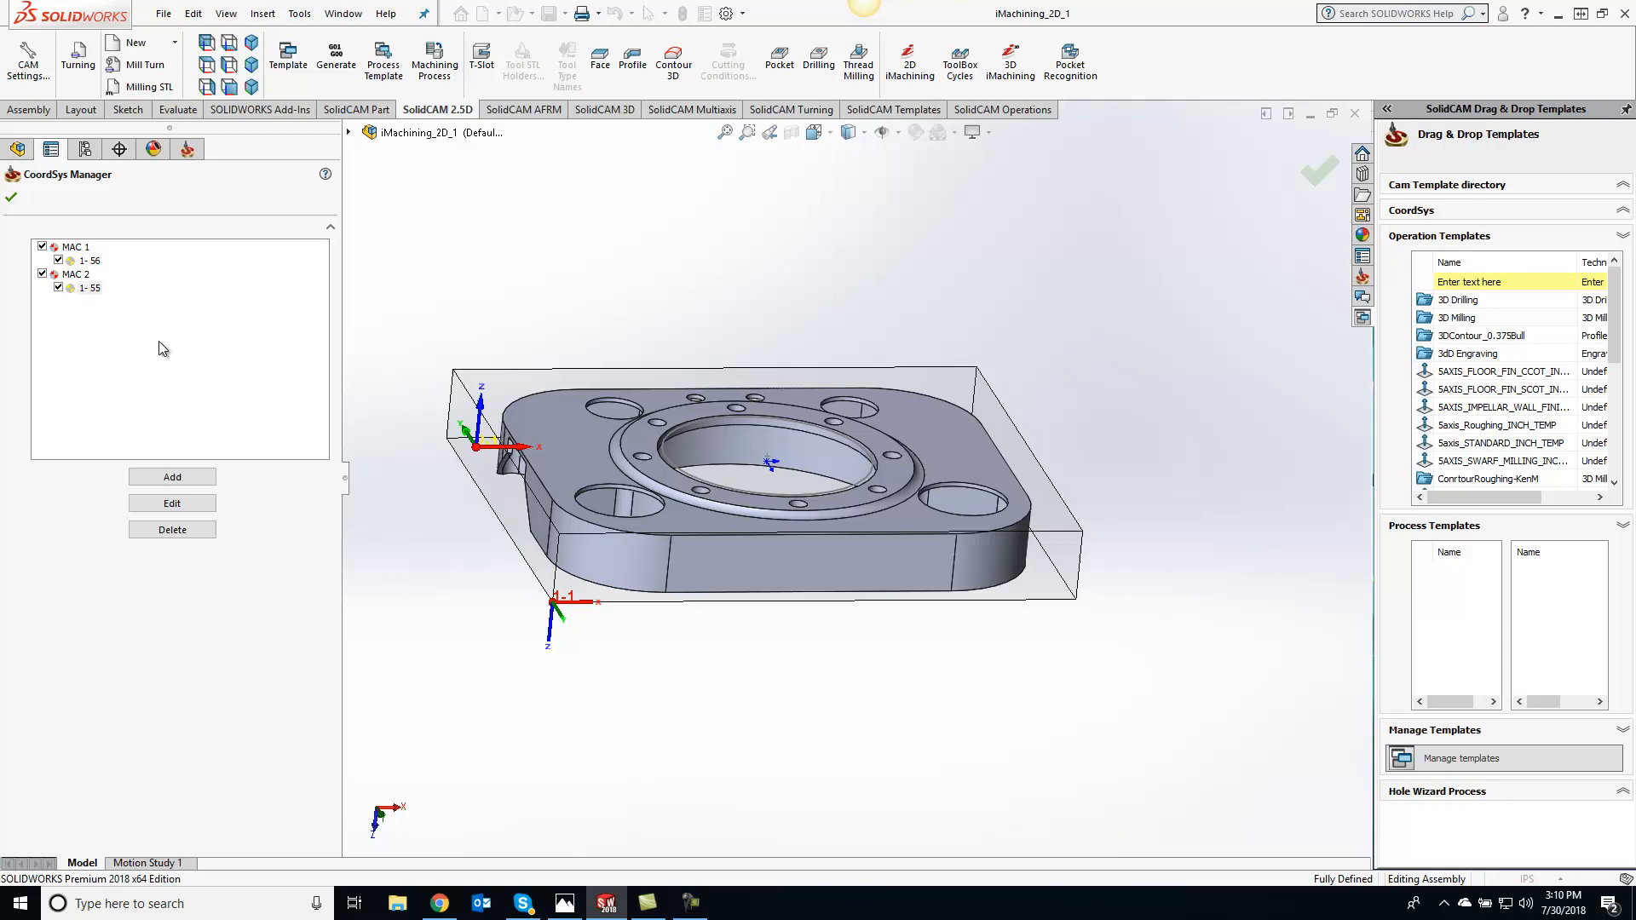
mouse_move(184, 341)
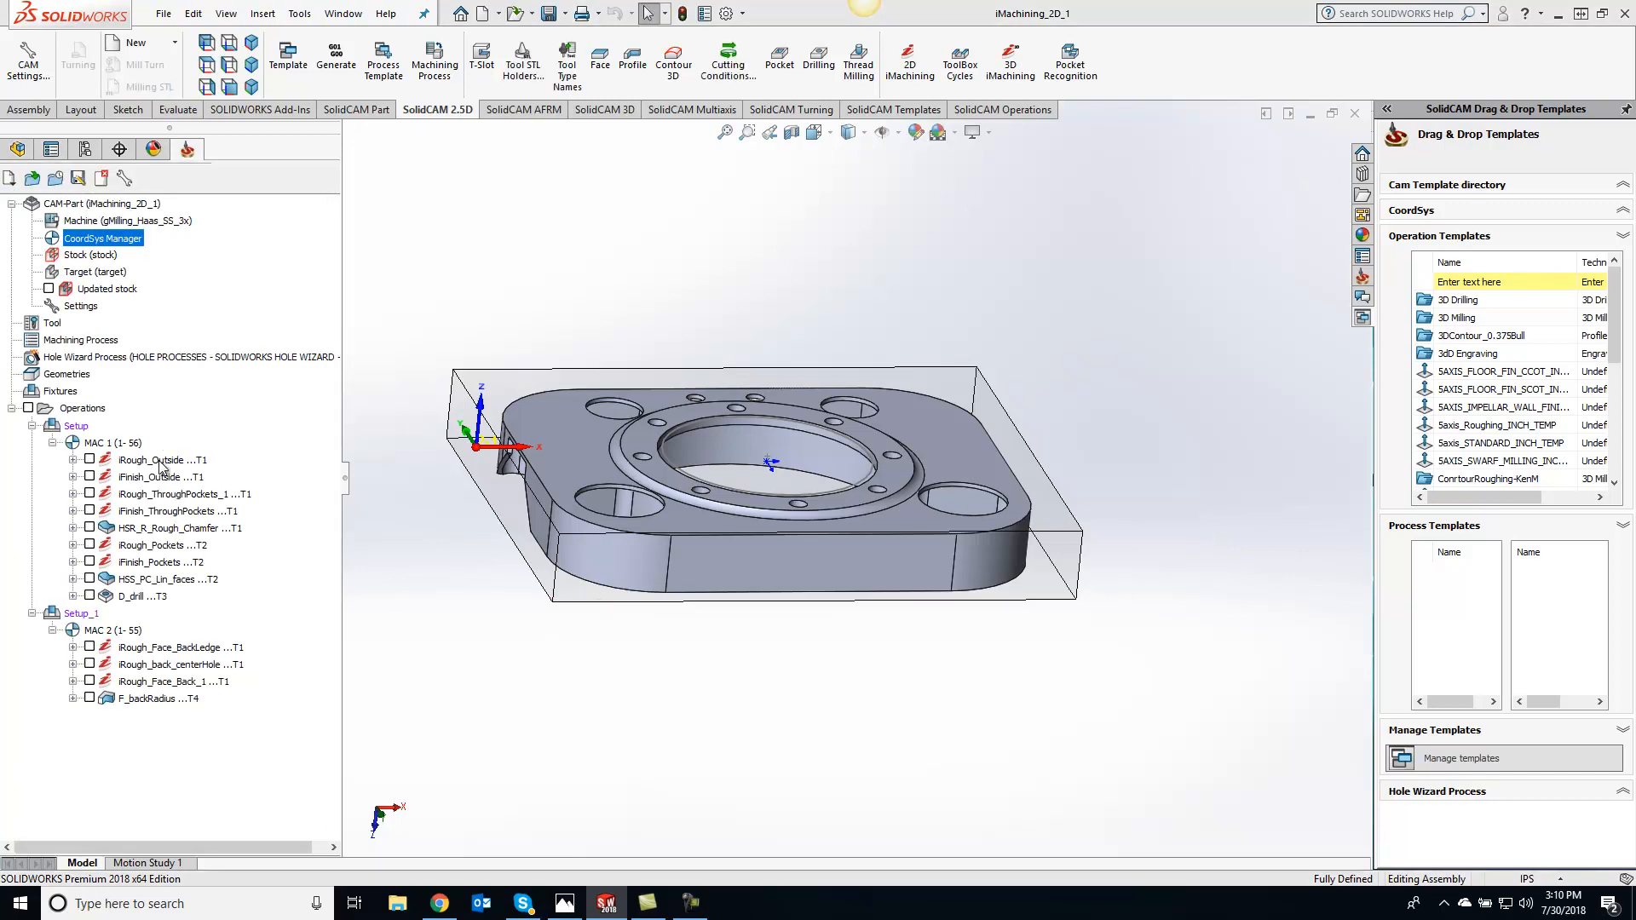
Step: Post iRough_Outside G-code and confirm G56 work offset on line N114 in Notepad, then close it
click(162, 460)
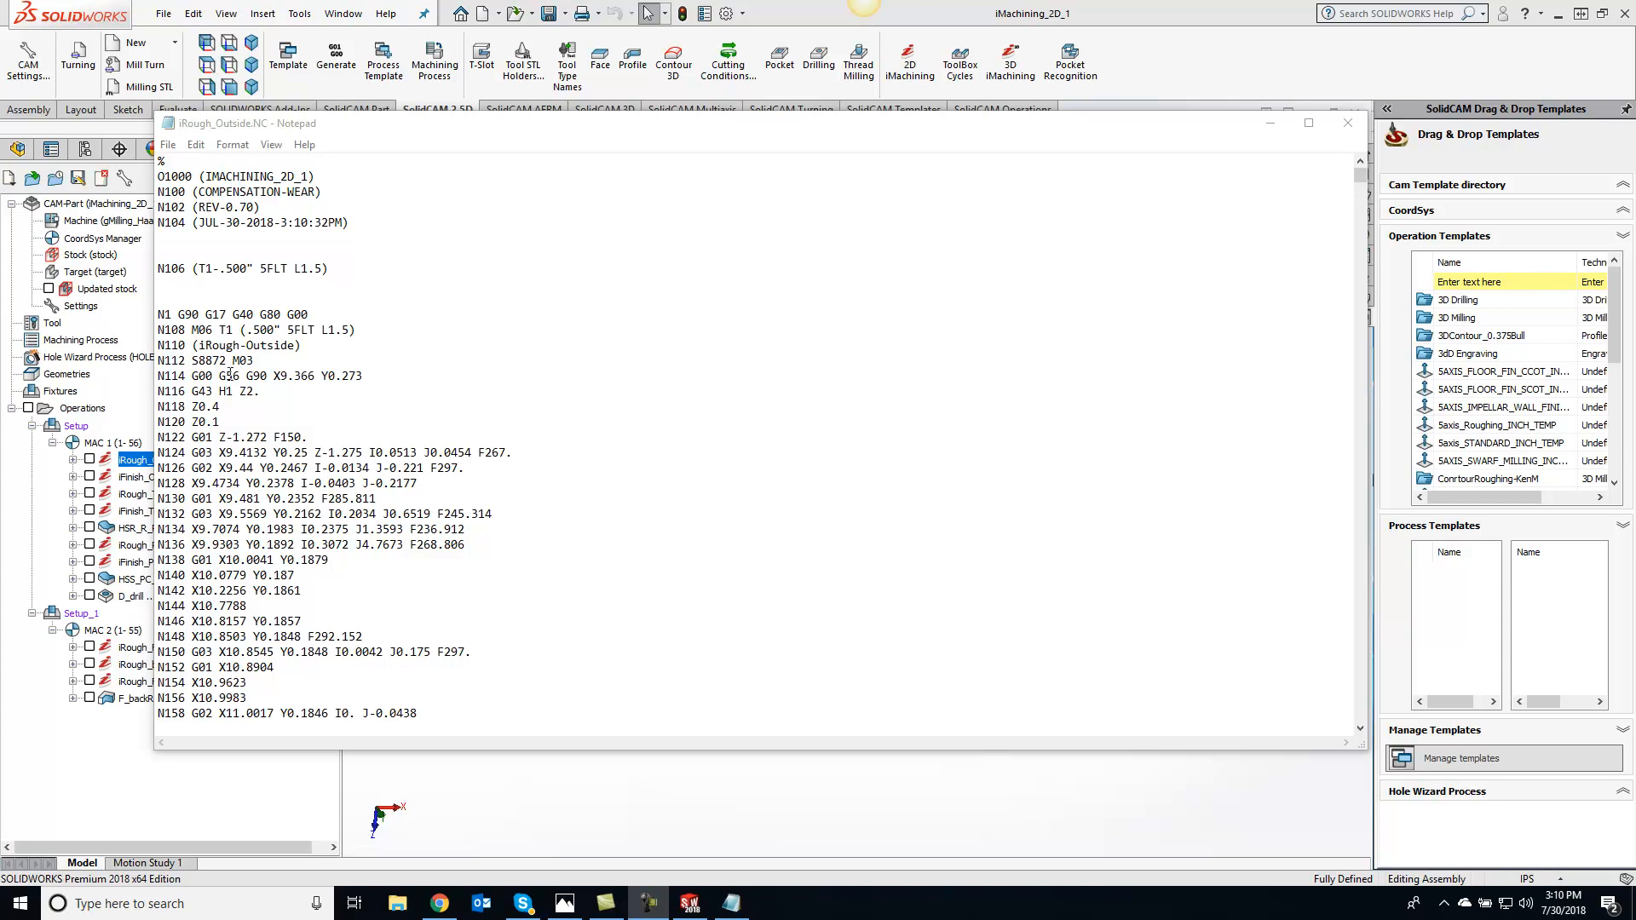
double_click(227, 375)
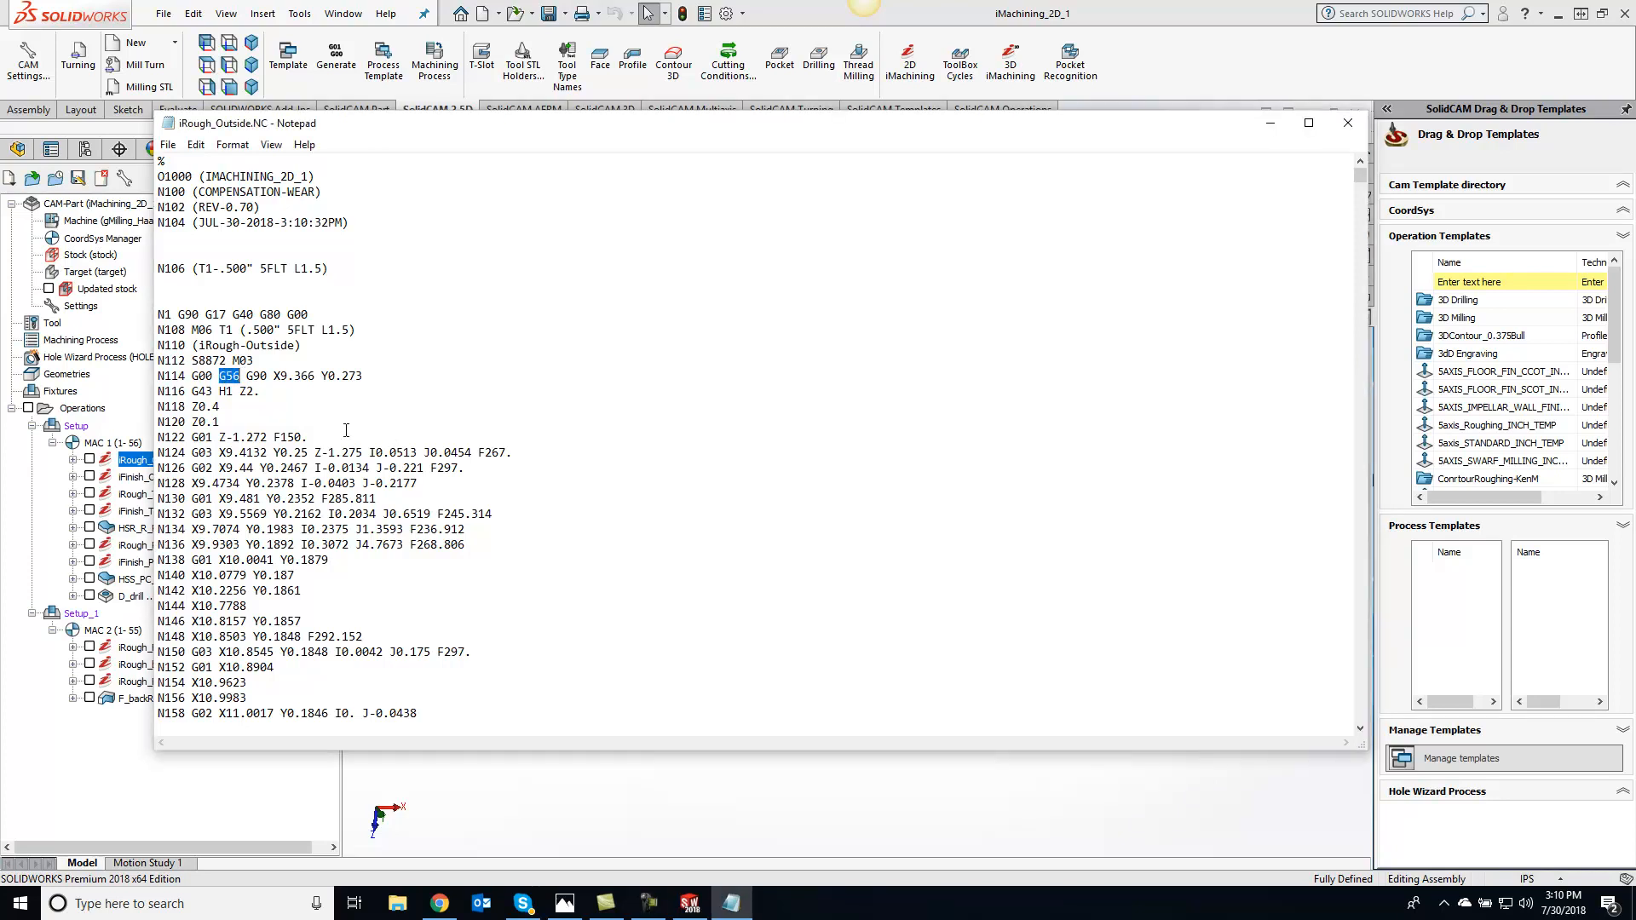
click(1346, 122)
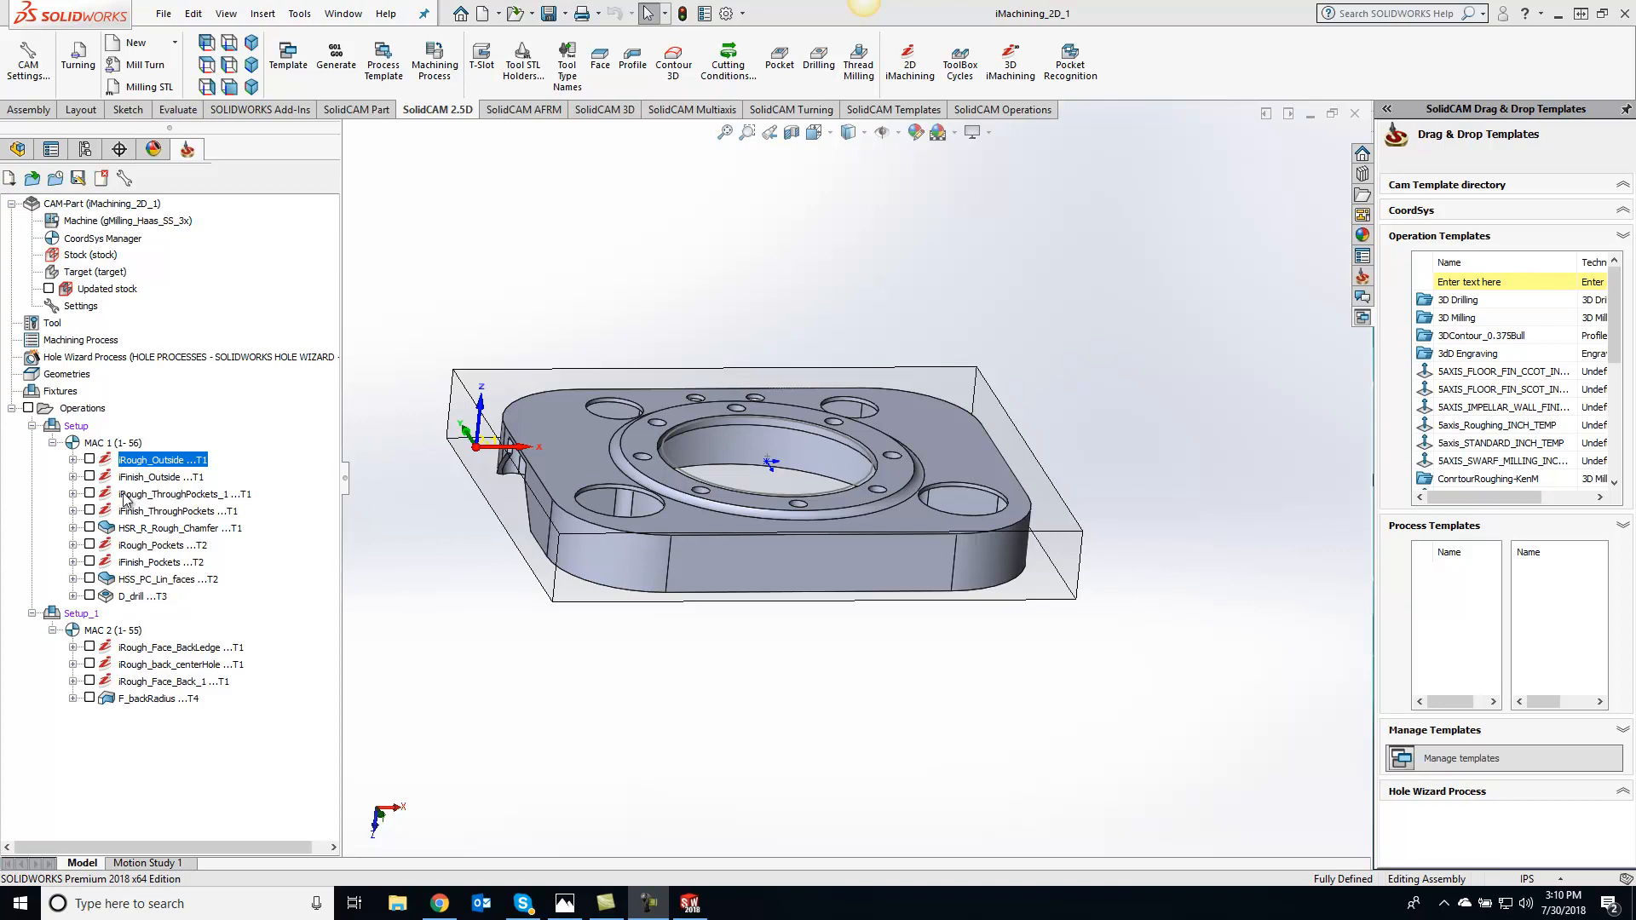
mouse_move(303, 569)
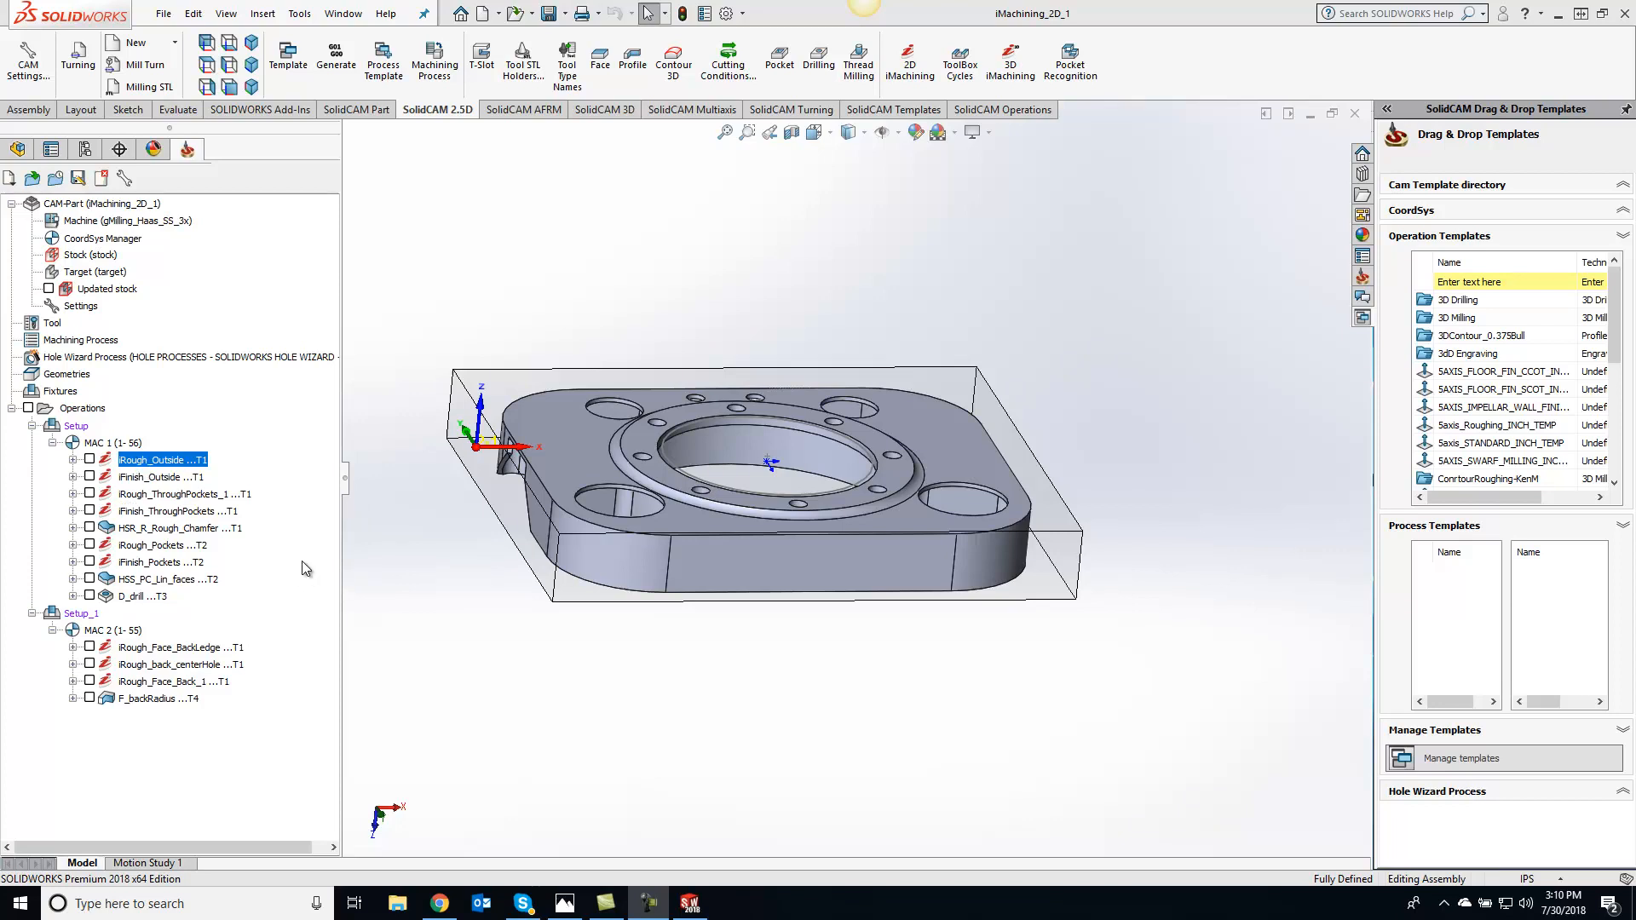
mouse_move(295, 558)
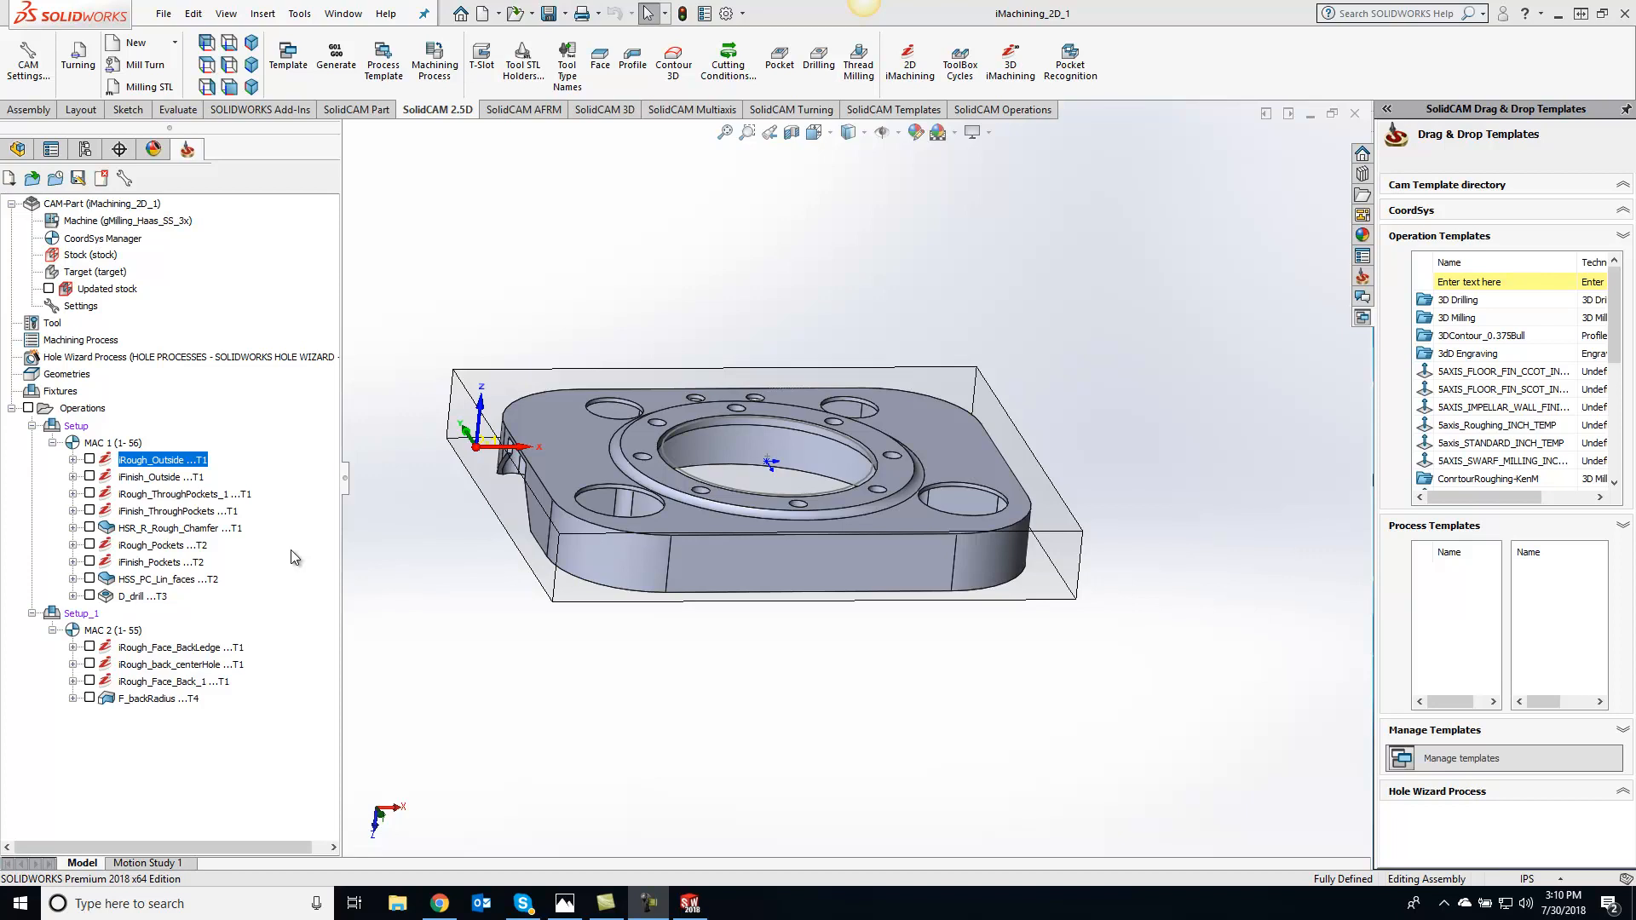
mouse_move(123, 522)
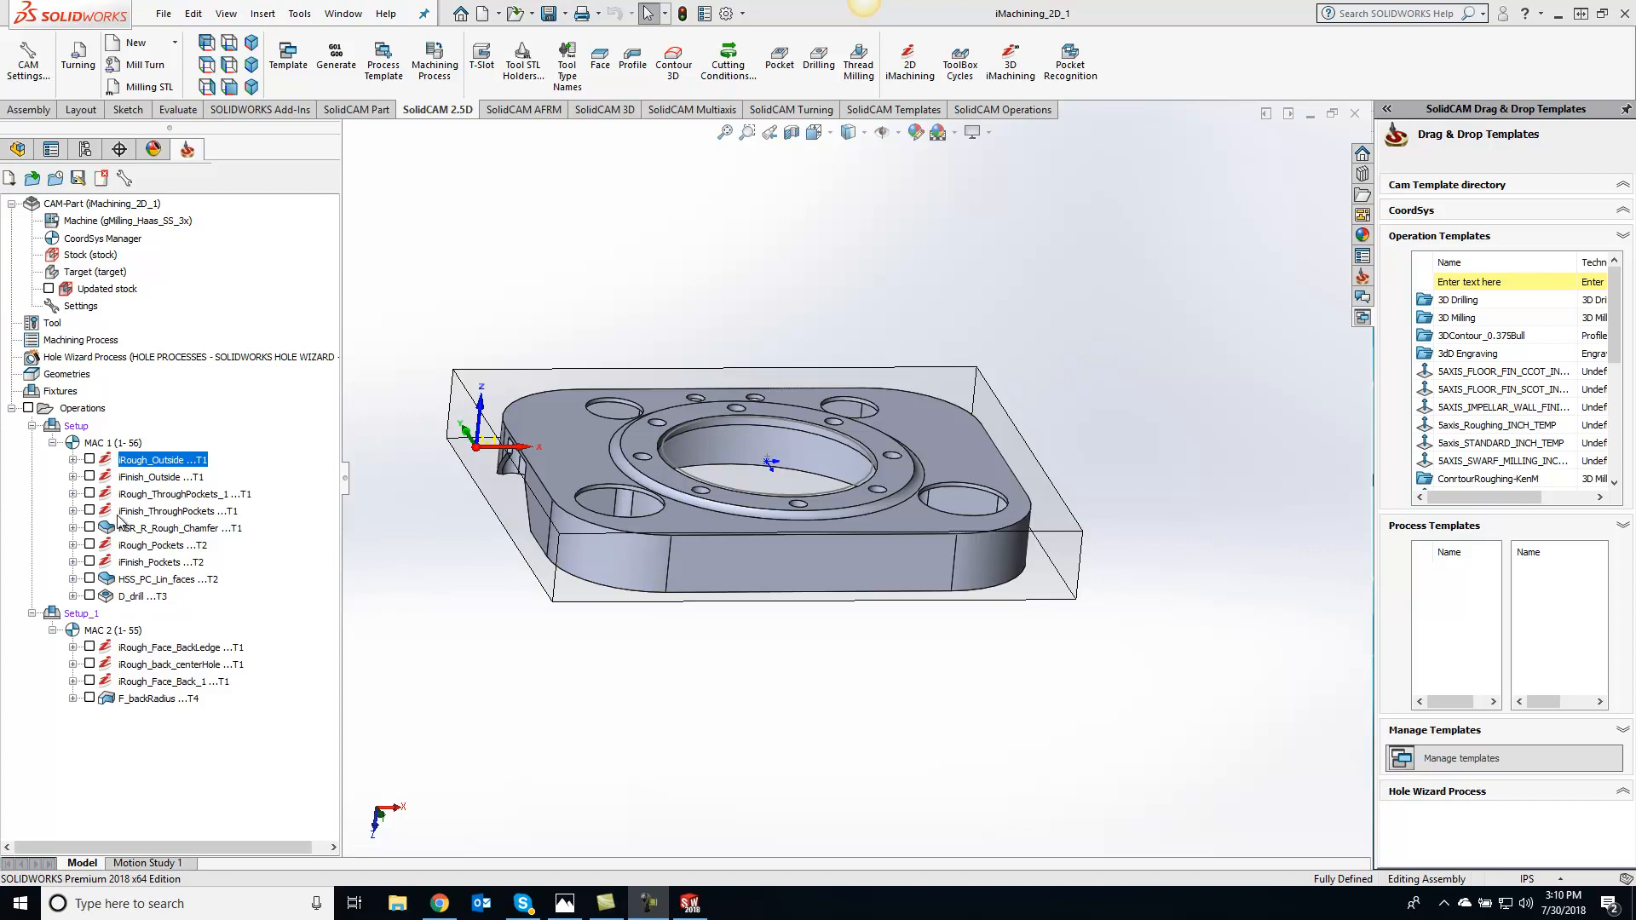